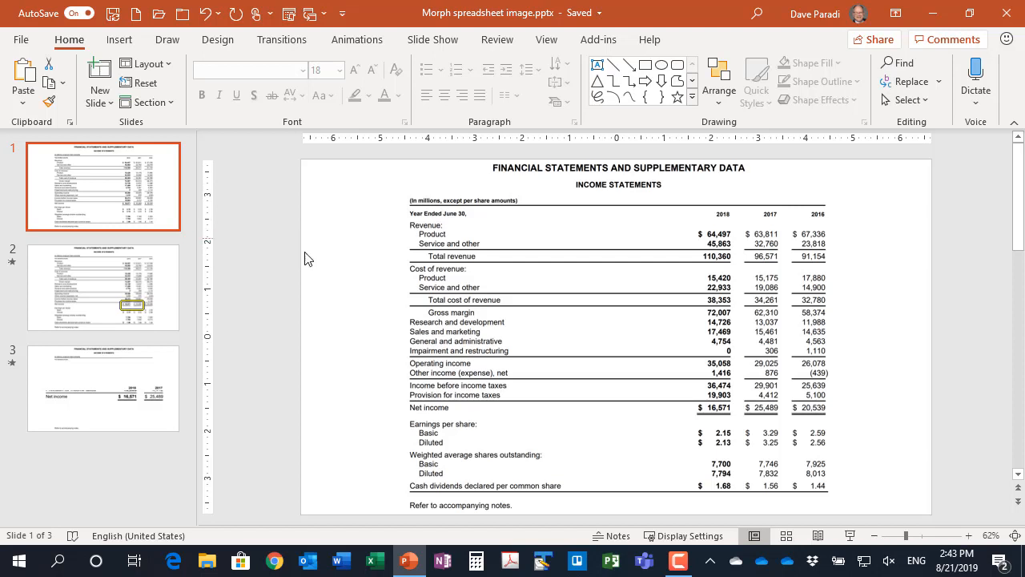
pyautogui.moveTo(525, 288)
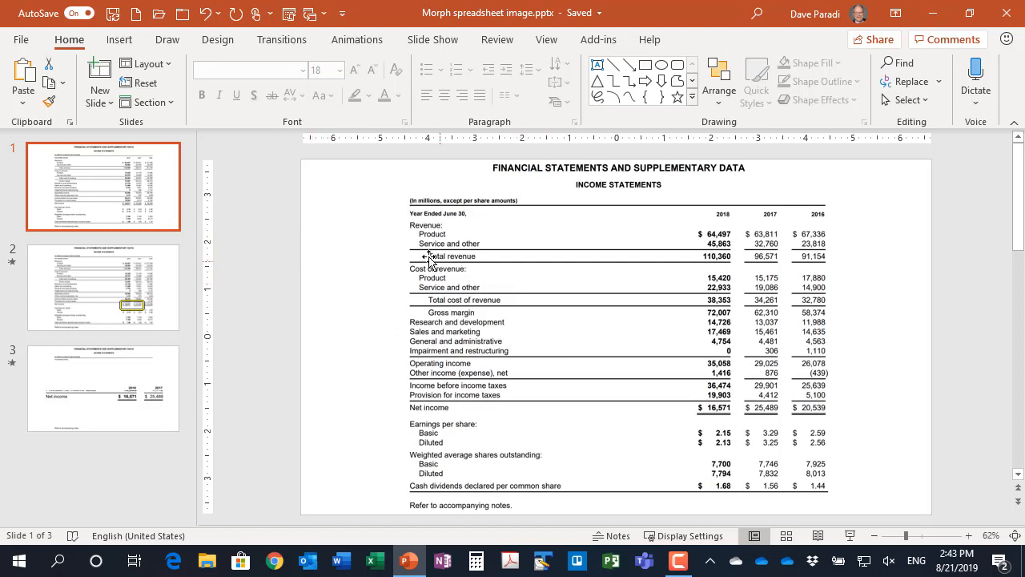
pyautogui.moveTo(387, 282)
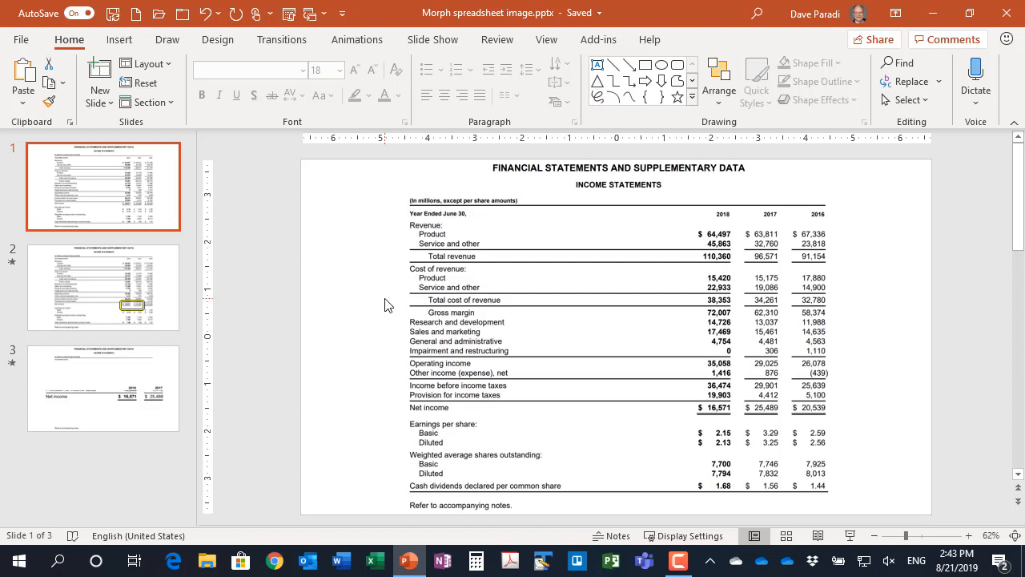
pyautogui.moveTo(387, 305)
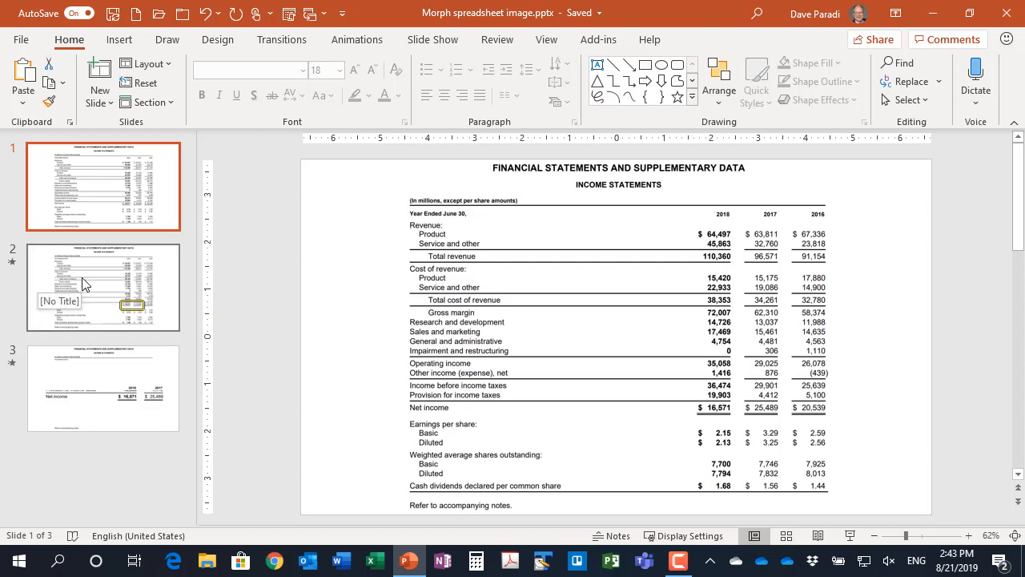
# Go to slide 2 with the Net income figures outlined.
pyautogui.click(102, 287)
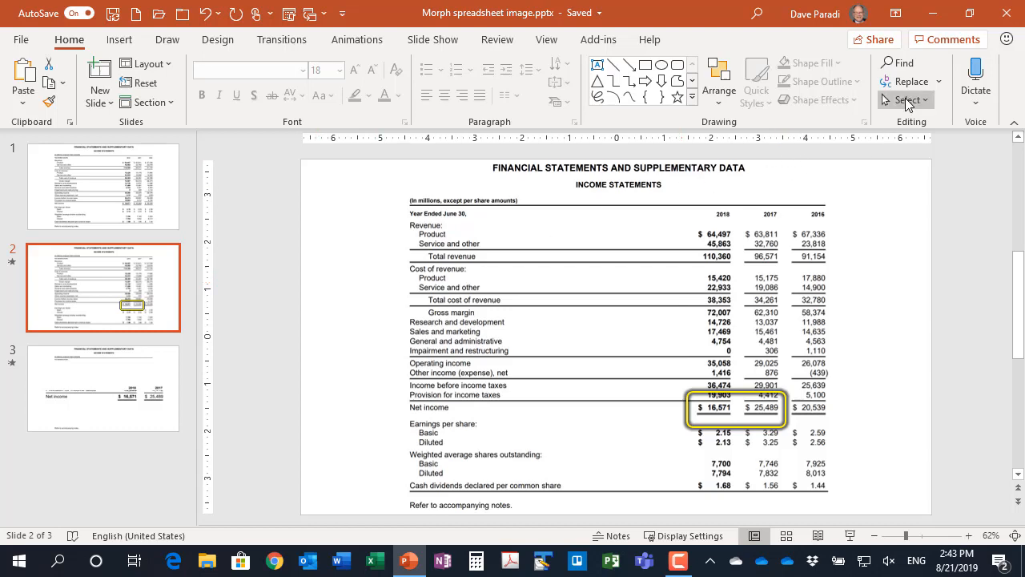
pyautogui.click(903, 100)
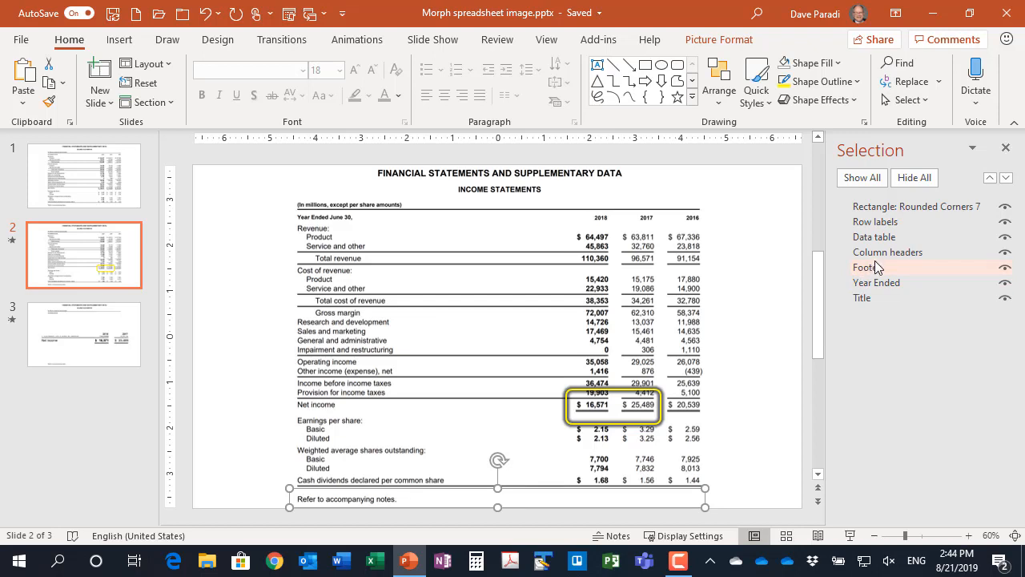
pyautogui.click(888, 252)
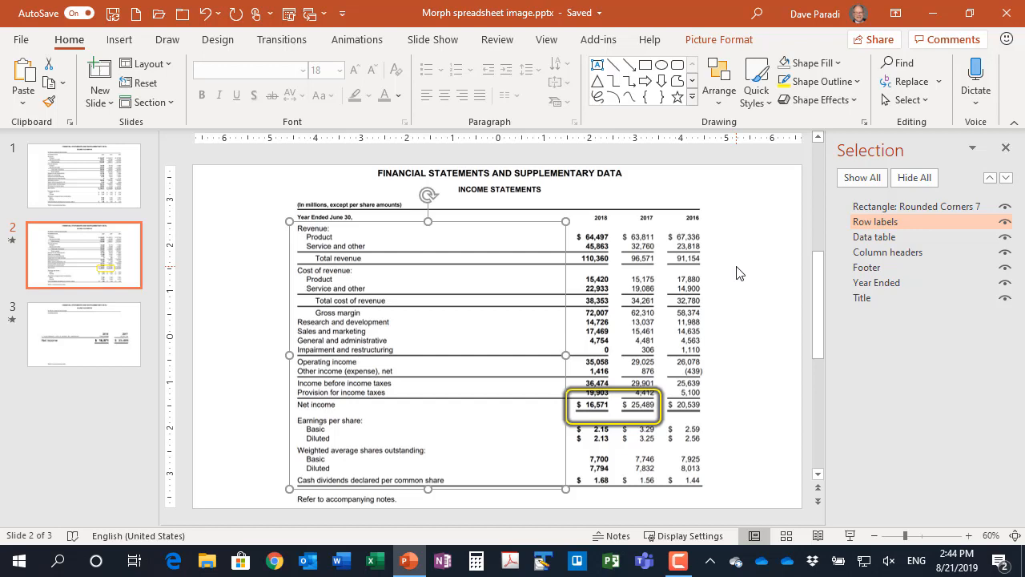
pyautogui.moveTo(753, 266)
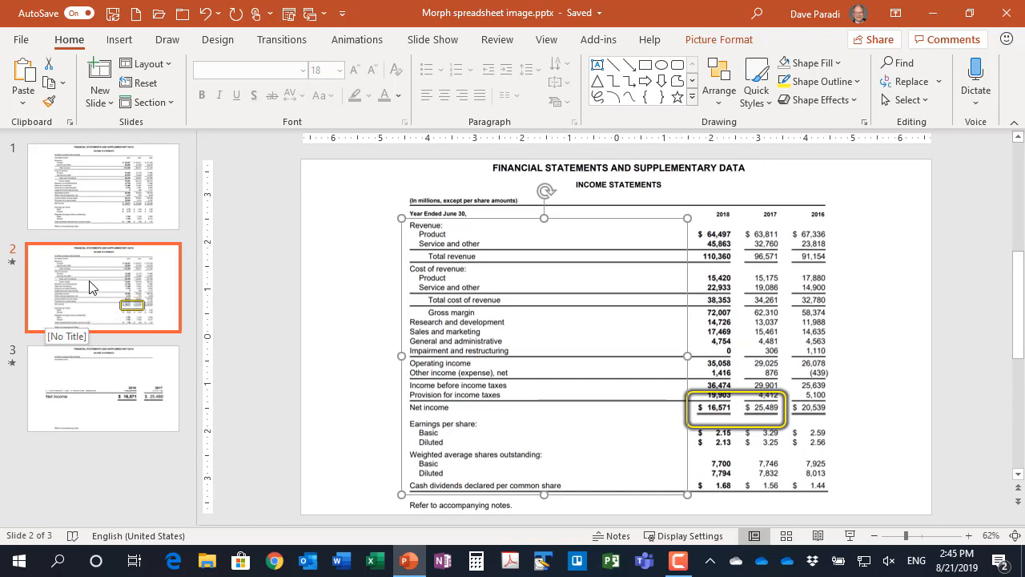
# Duplicate slide 2 to make slide 3 and select its statement picture.
pyautogui.rightClick(103, 287)
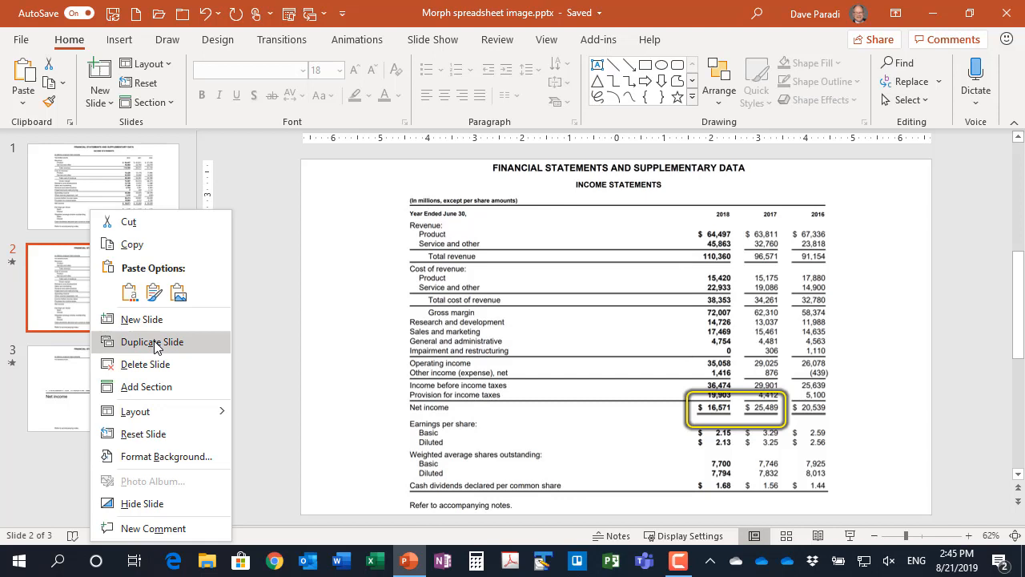
pyautogui.click(151, 341)
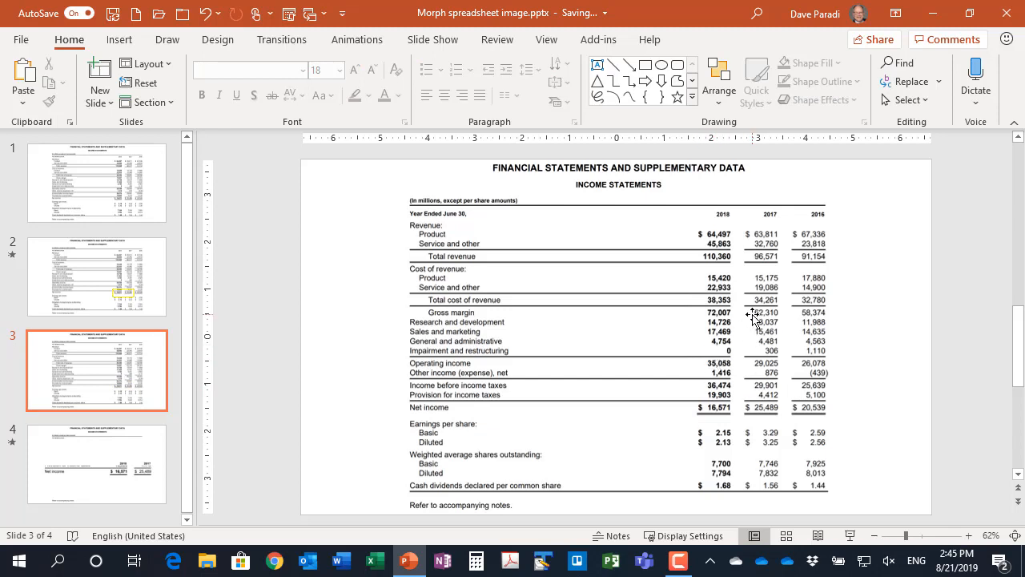
pyautogui.click(759, 313)
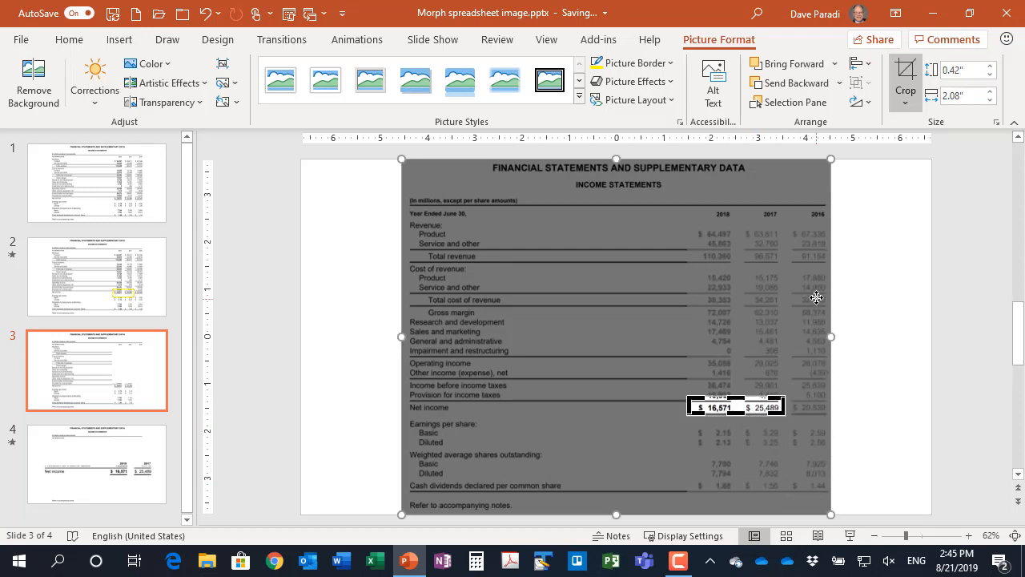
pyautogui.moveTo(907, 73)
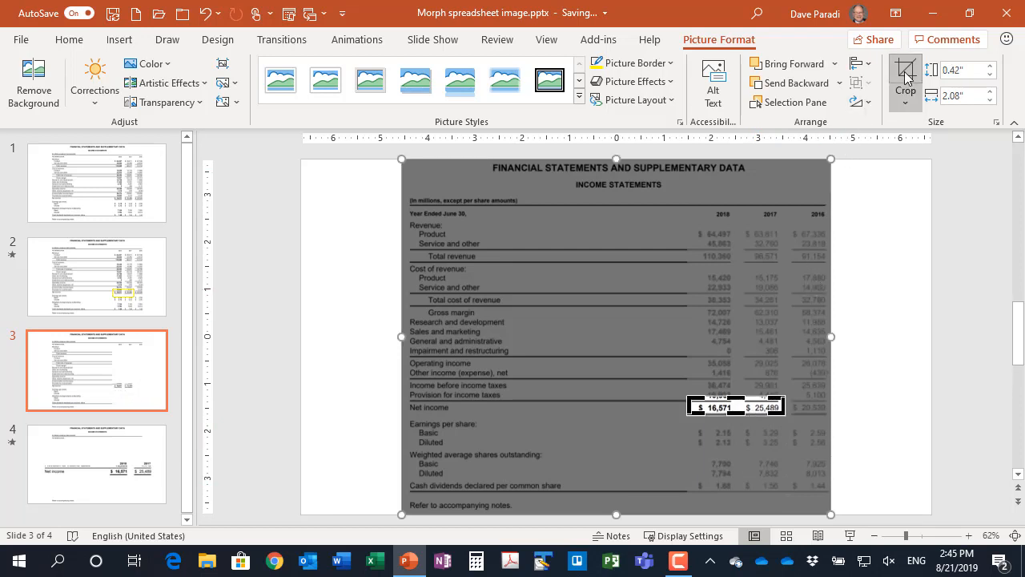
# Crop the 2019 column off the headings and begin cropping the row labels picture.
pyautogui.click(905, 77)
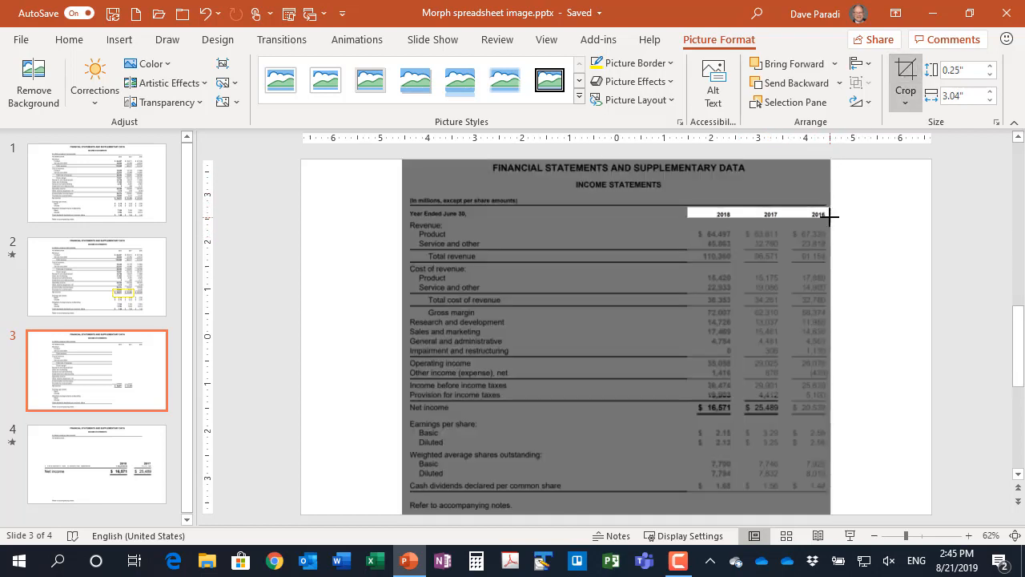
pyautogui.moveTo(833, 215); pyautogui.dragTo(788, 222)
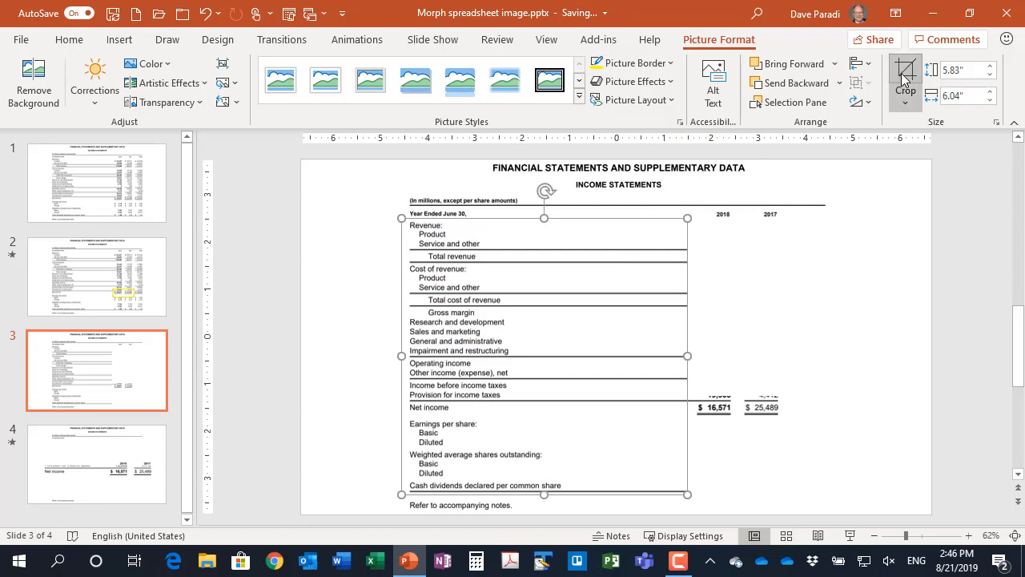
pyautogui.click(906, 77)
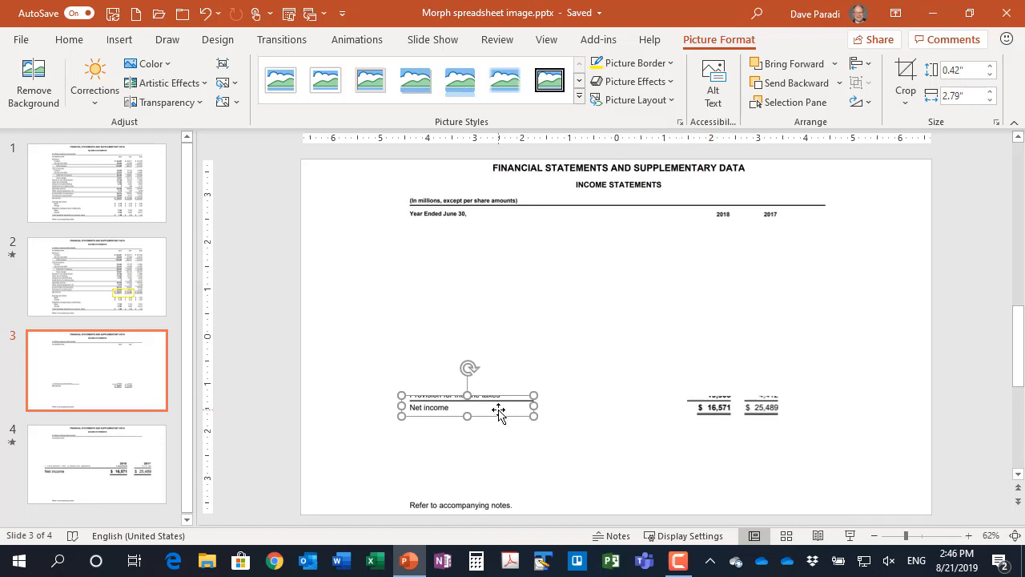
pyautogui.moveTo(701, 399)
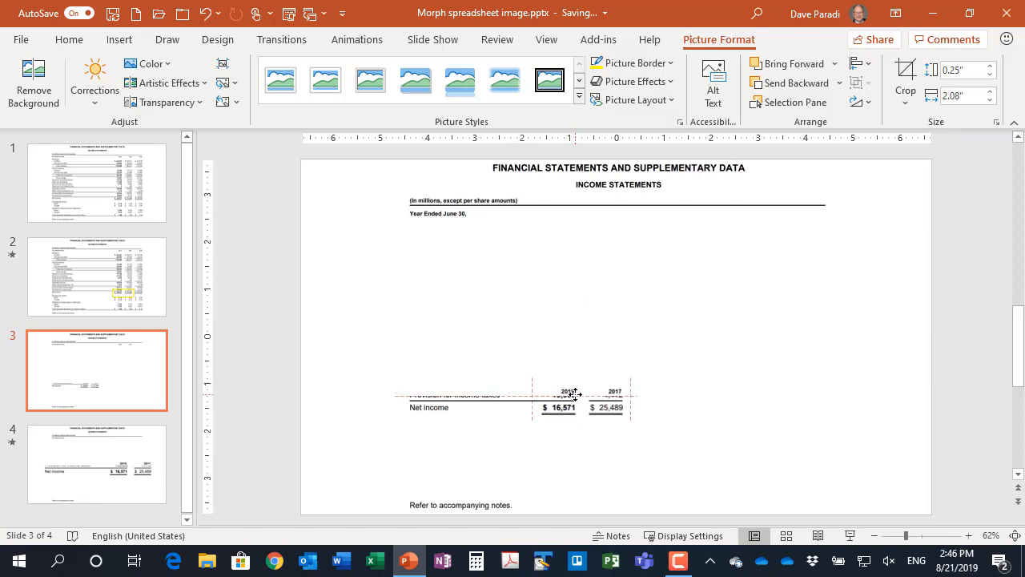
# Group the cropped Net income pieces, enlarge them across the slide, then ungroup them.
pyautogui.click(571, 394)
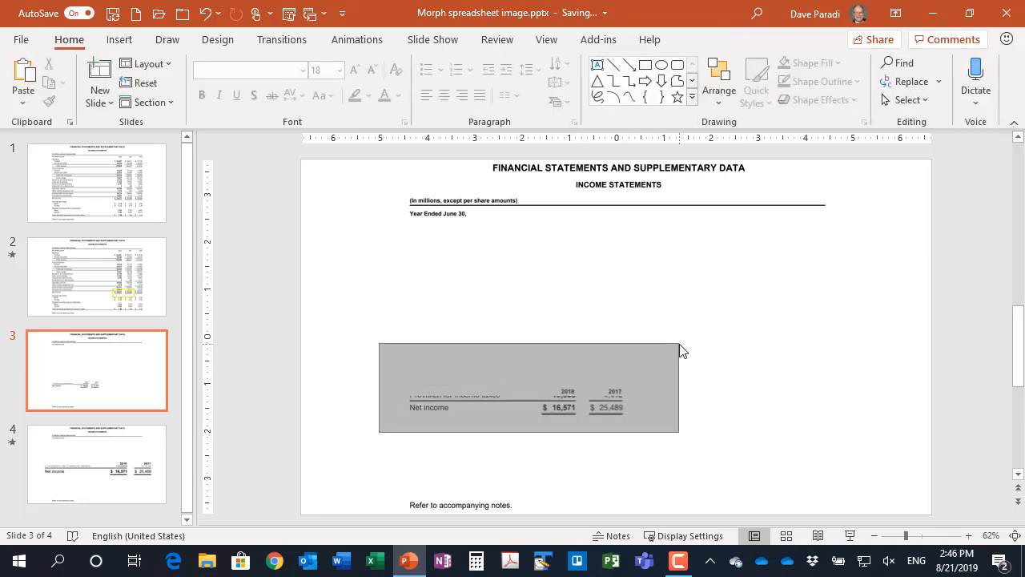
pyautogui.click(529, 386)
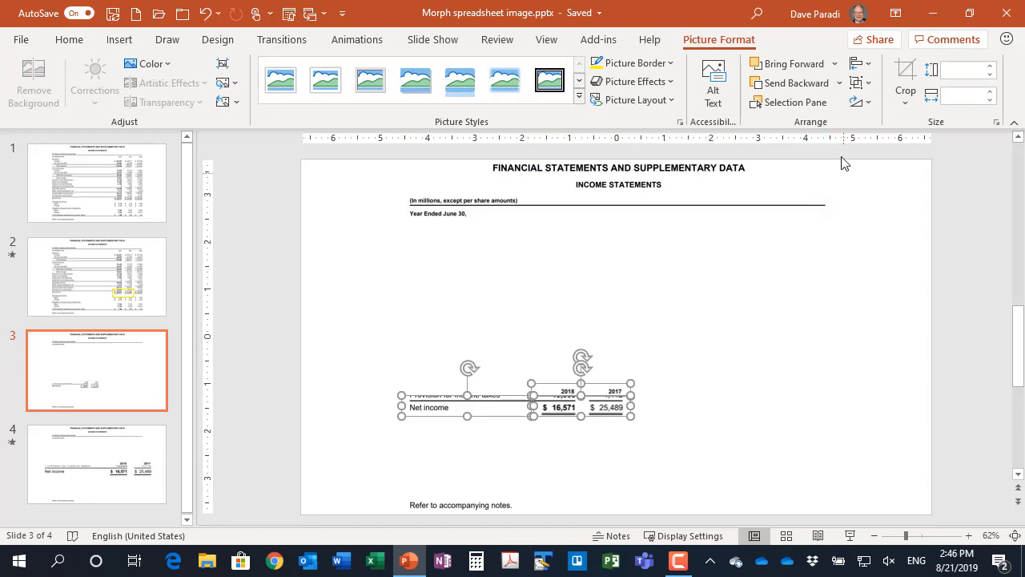
pyautogui.click(855, 83)
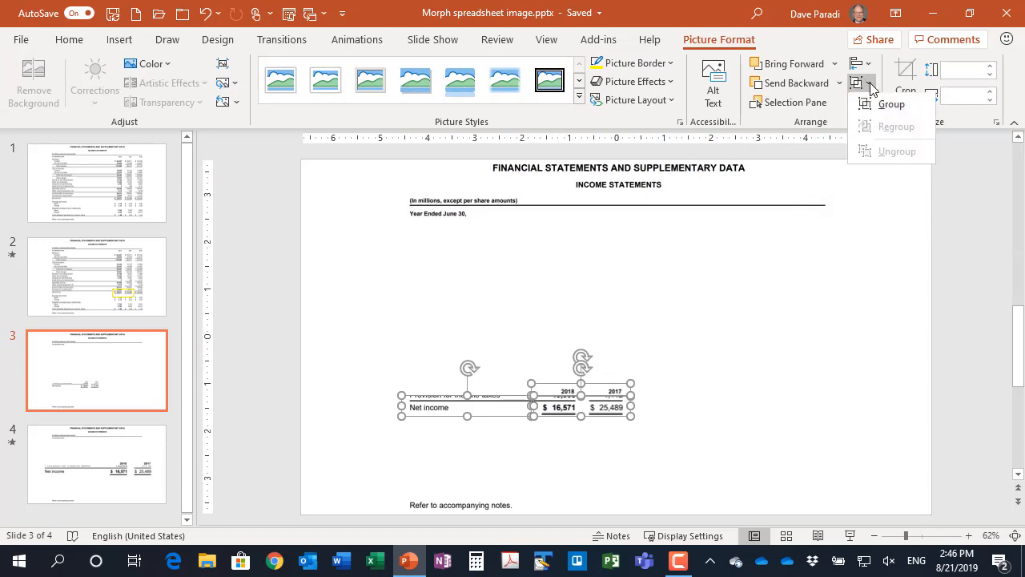
pyautogui.click(891, 103)
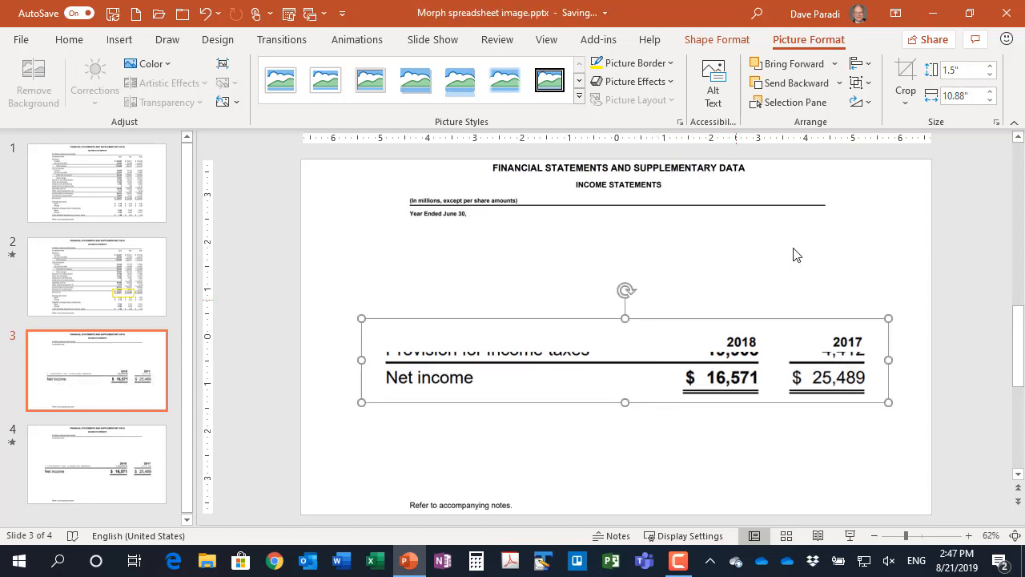
pyautogui.click(859, 83)
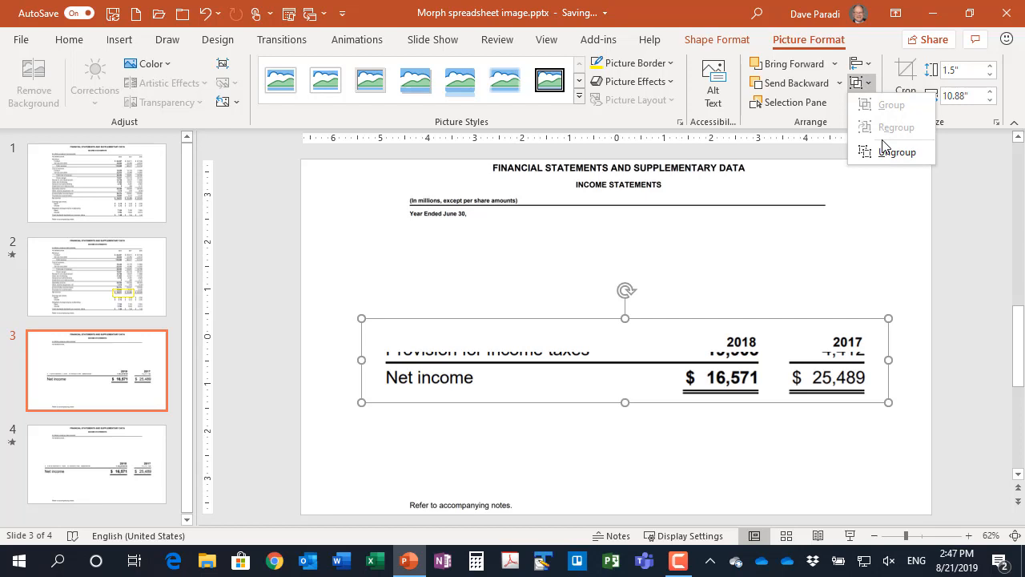
pyautogui.click(897, 150)
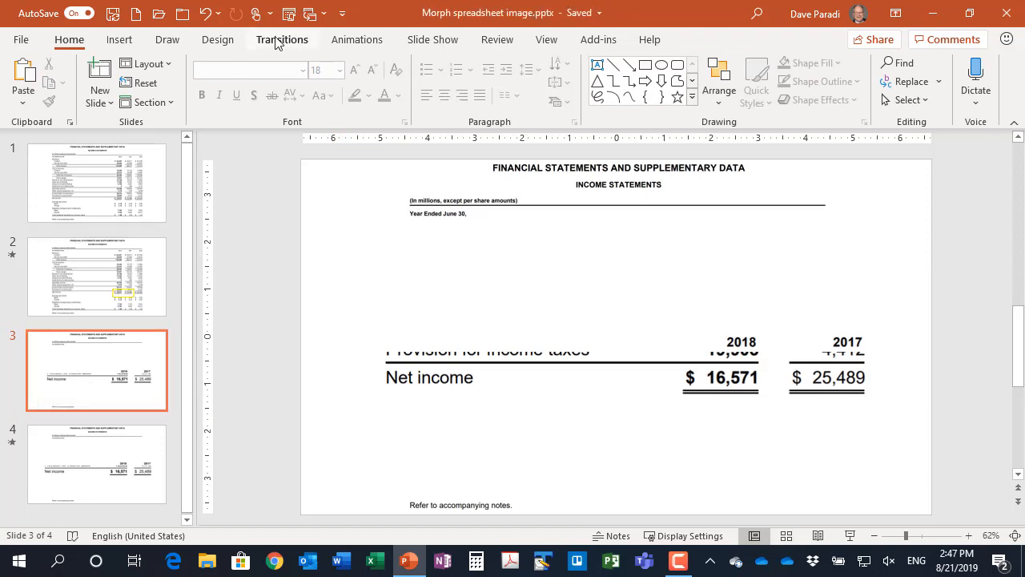
# Apply the Morph transition to slide 3 and preview it.
pyautogui.click(282, 39)
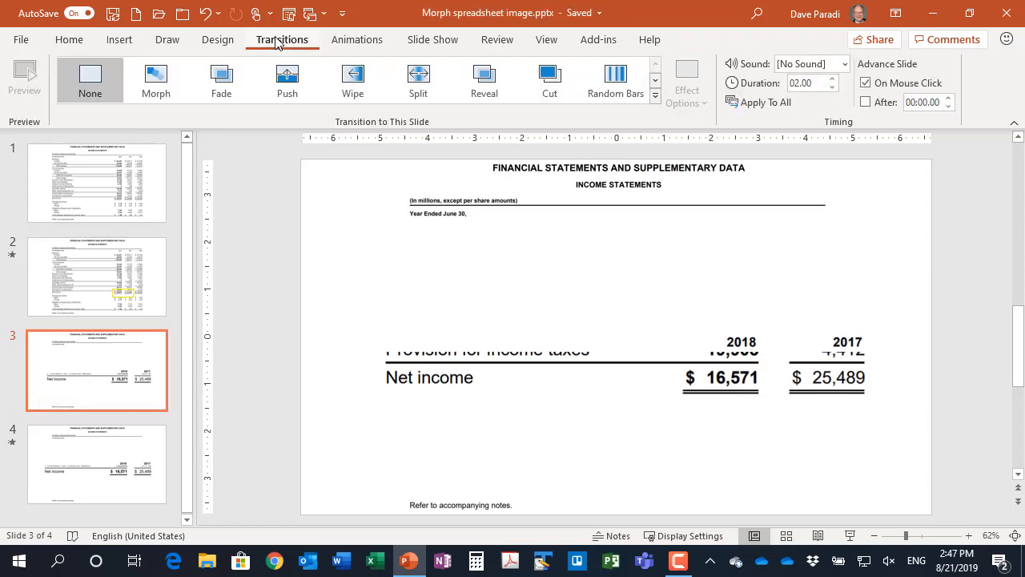
pyautogui.click(157, 80)
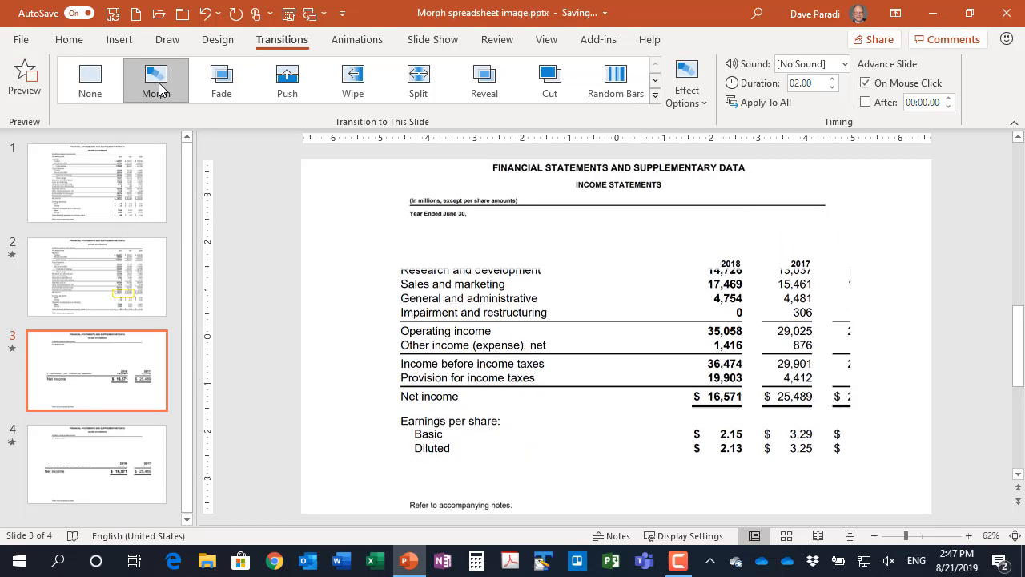
pyautogui.click(24, 72)
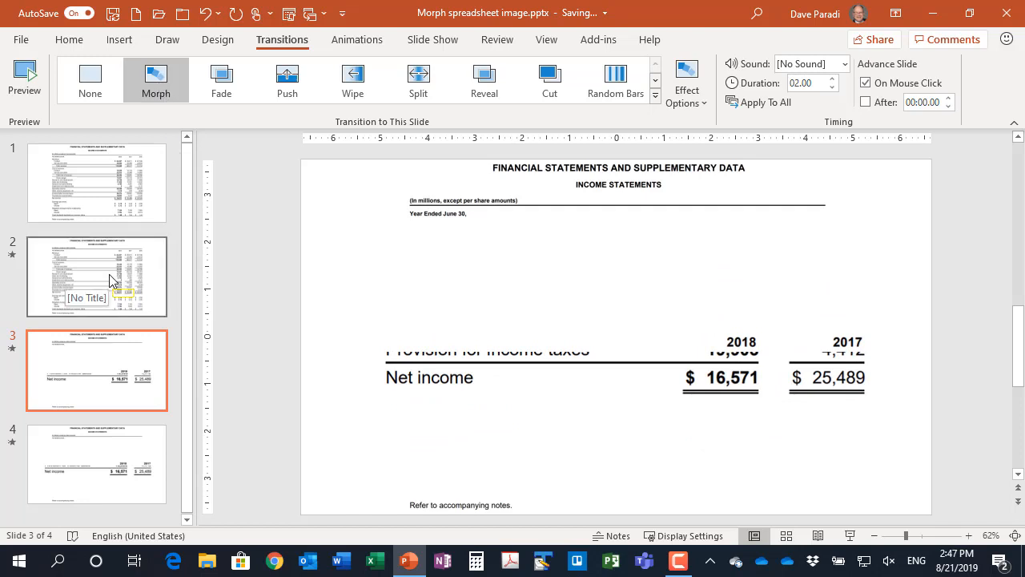
pyautogui.click(96, 275)
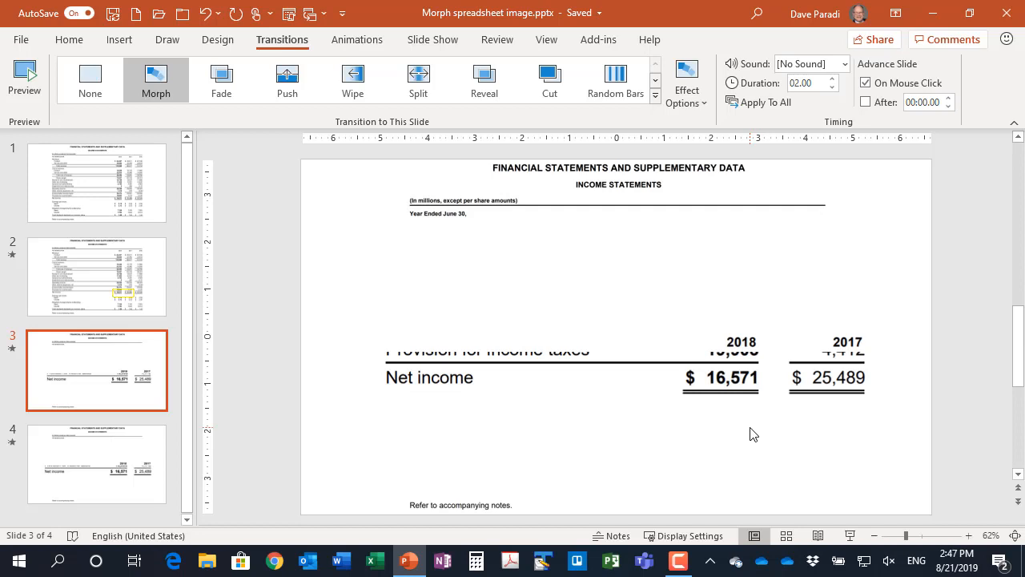
pyautogui.click(69, 38)
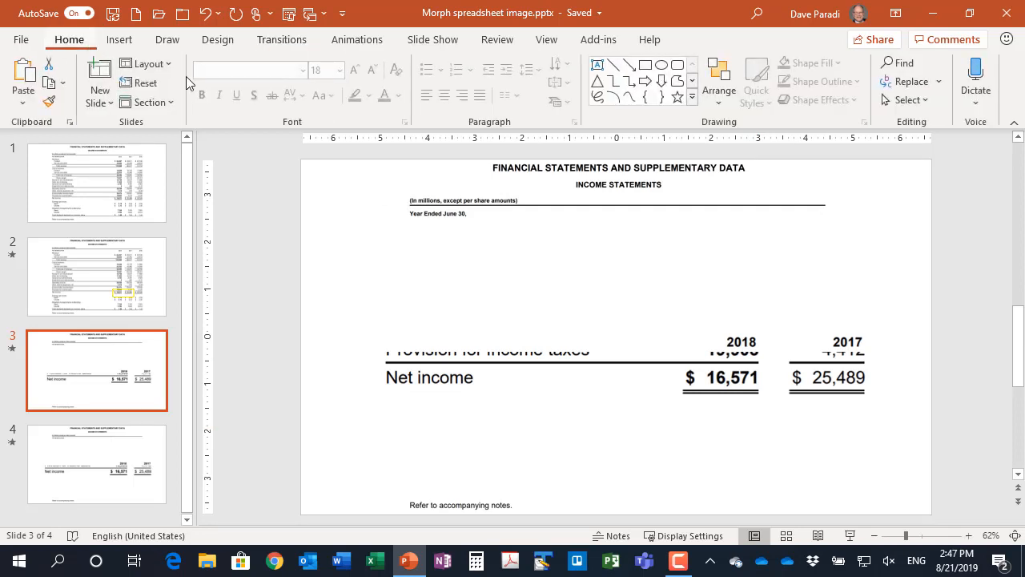
# Show the Selection Pane listing Row labels, Data table, Column headers, Footer, Year Ended and Title.
pyautogui.click(906, 99)
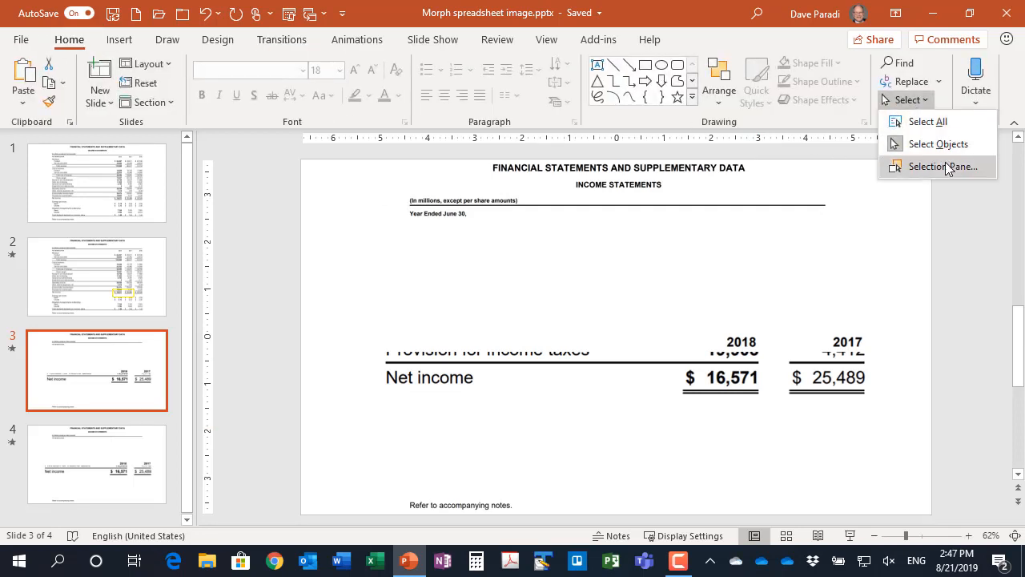
pyautogui.click(942, 165)
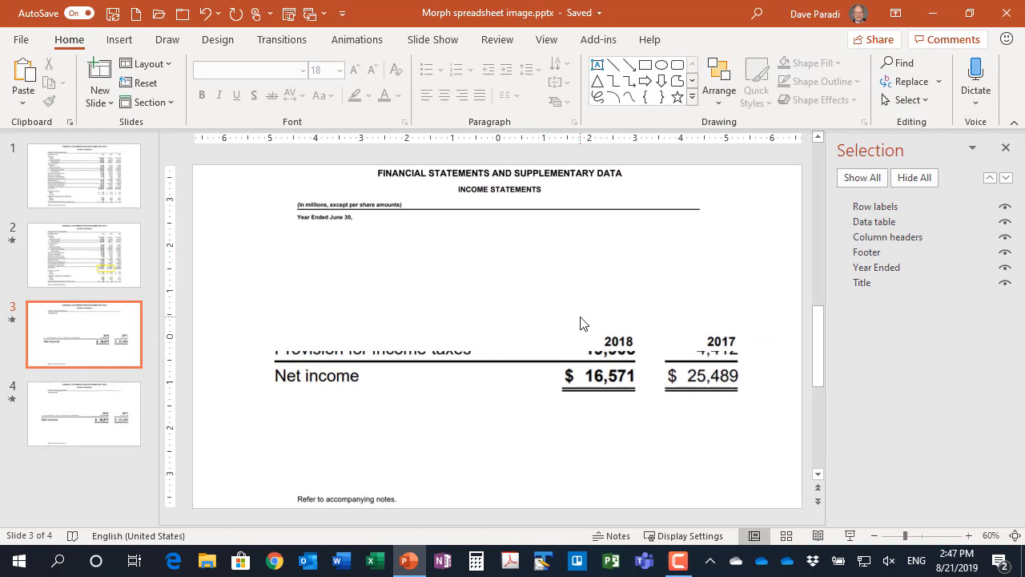
pyautogui.moveTo(880, 300)
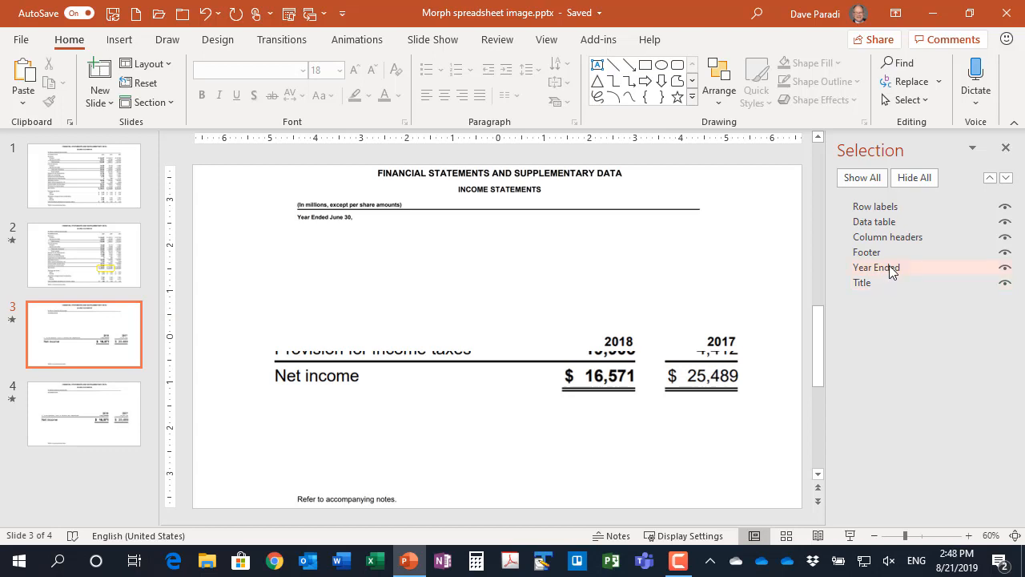
pyautogui.moveTo(881, 257)
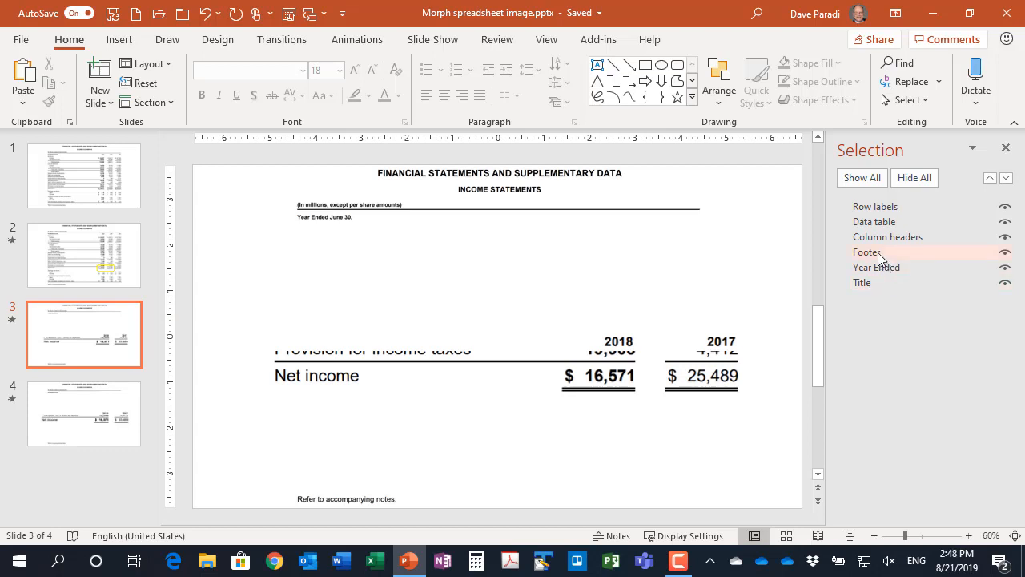
pyautogui.moveTo(880, 215)
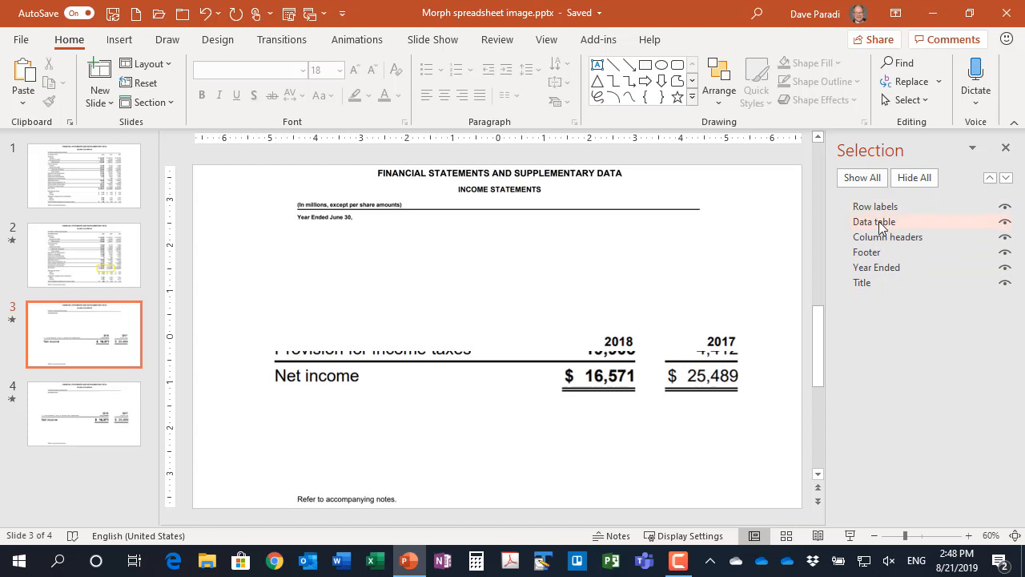
pyautogui.moveTo(887, 231)
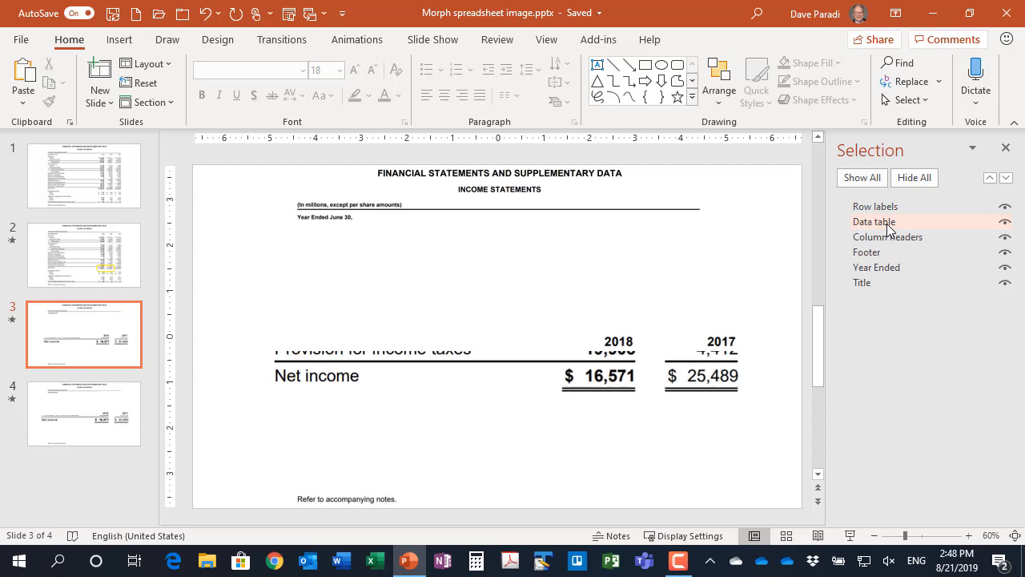
pyautogui.moveTo(919, 346)
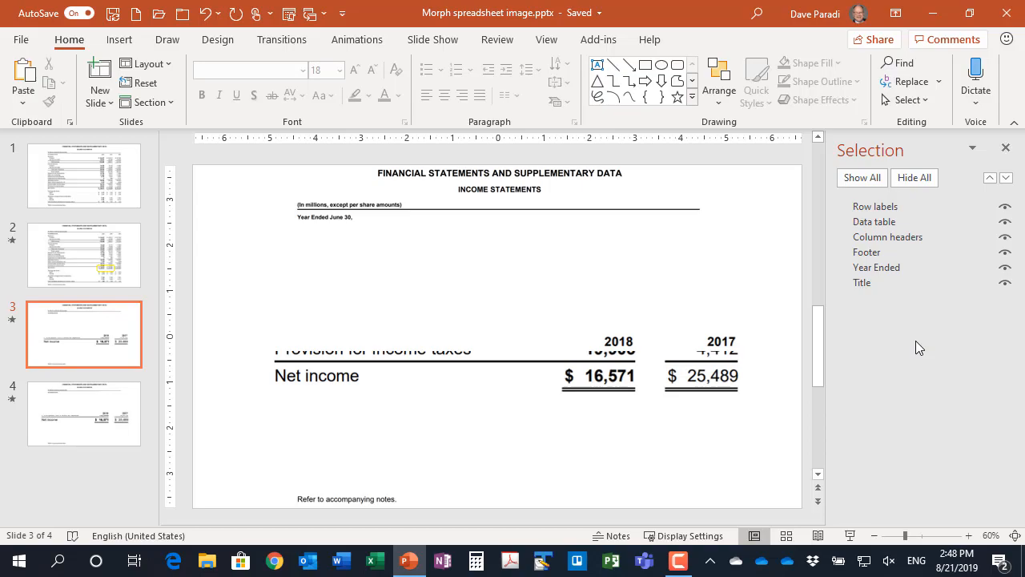